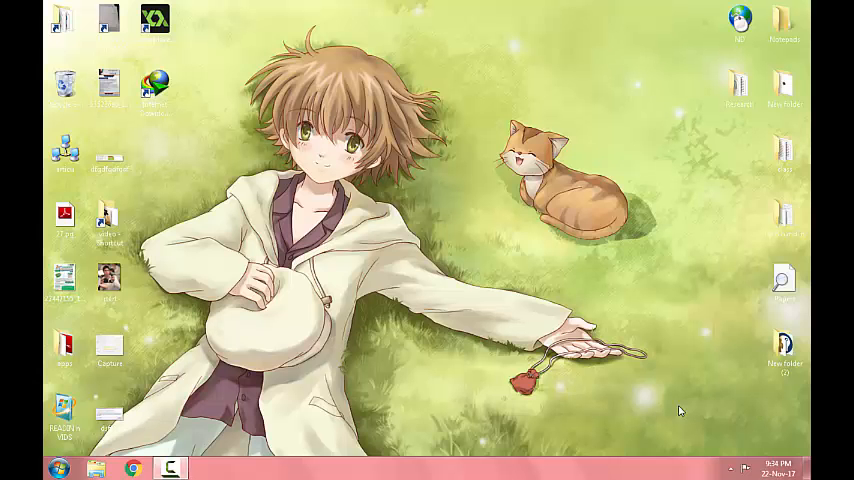
mouse_move(640, 384)
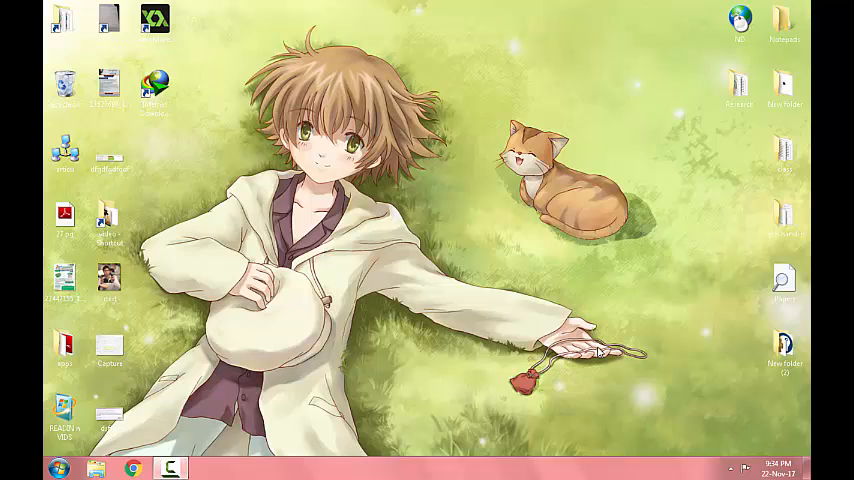
Step: Launch BitTorrent as administrator and select the Python 3 Essential Training torrent
click(108, 156)
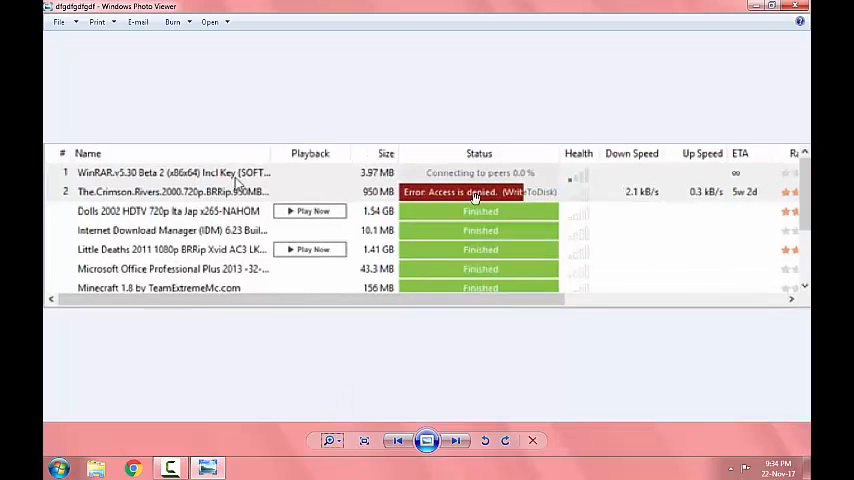
mouse_move(472, 204)
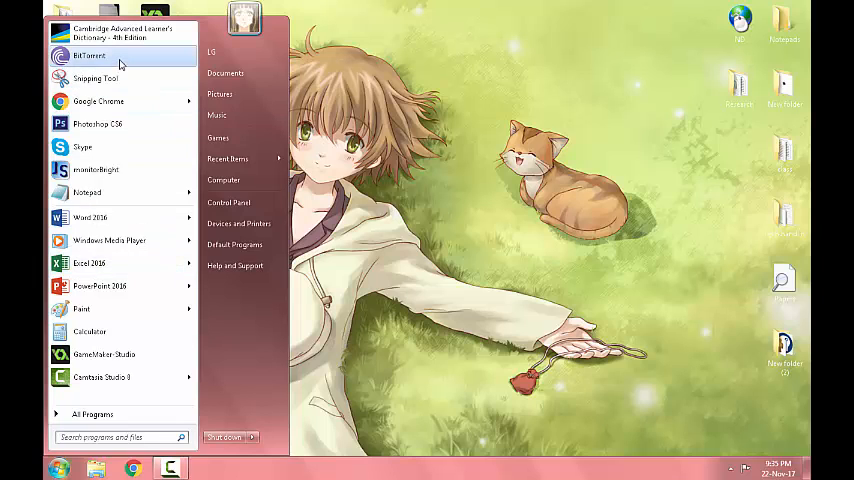
right_click(88, 54)
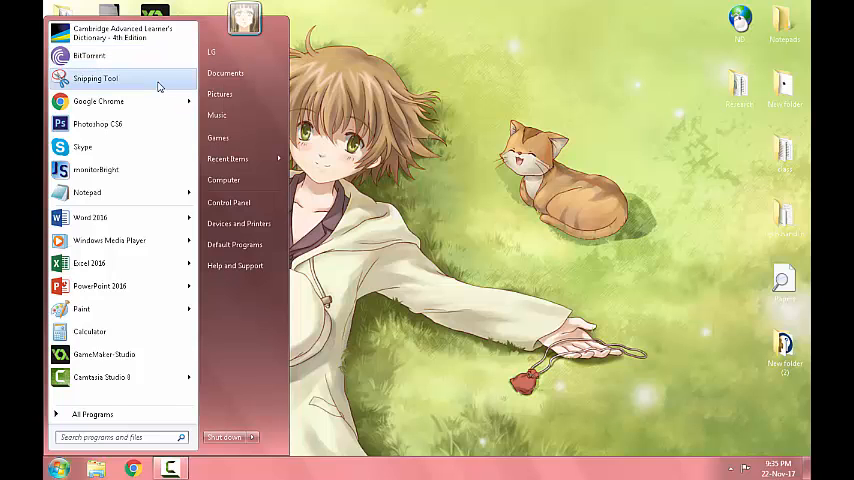
click(84, 52)
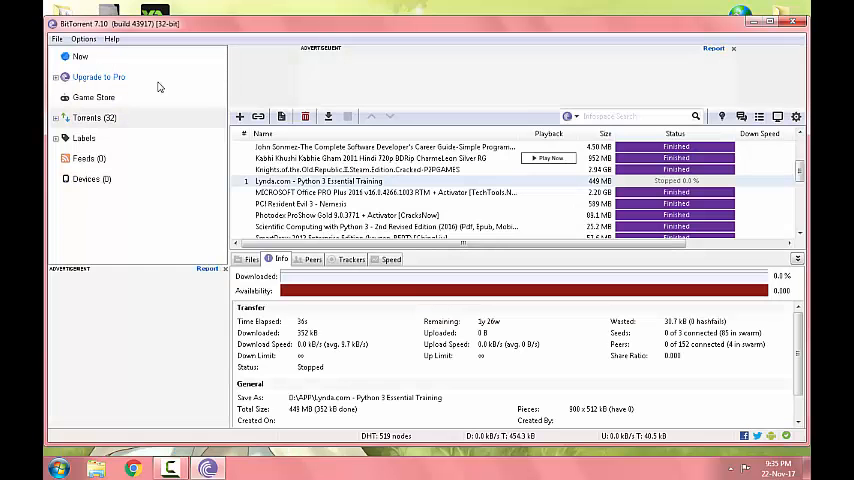
mouse_move(380, 184)
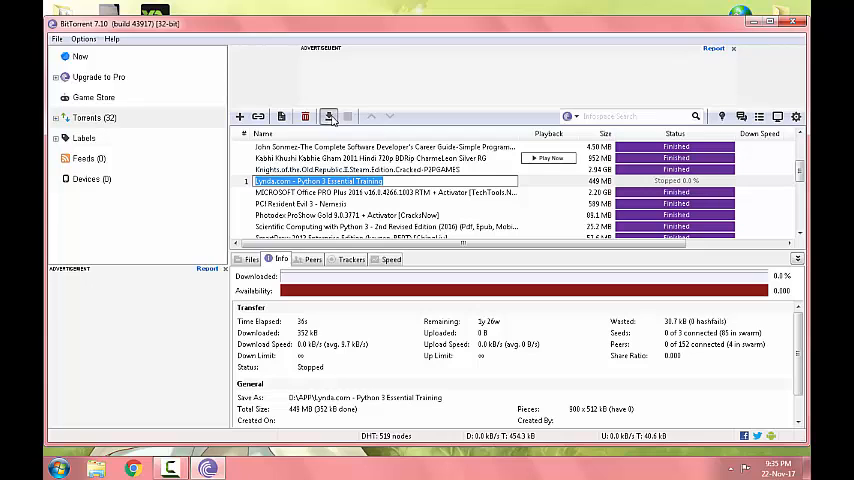
click(332, 118)
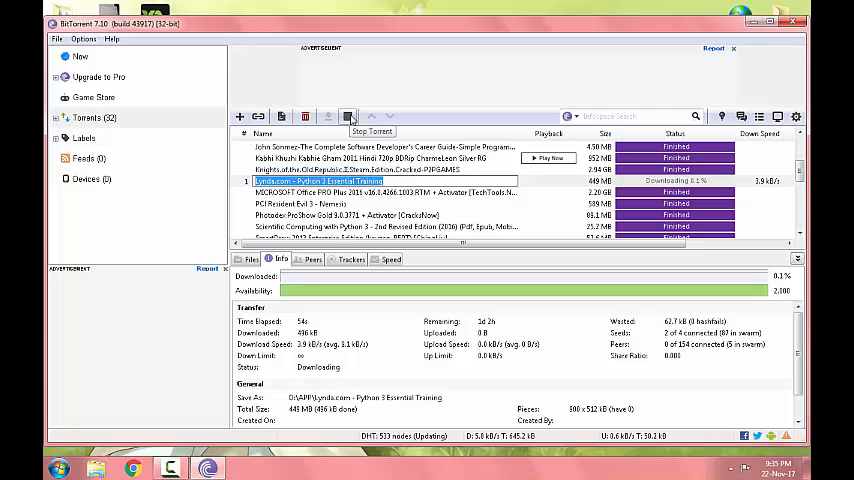
Step: Stop the torrent and browse its new download location to the APP folder on drive D
click(348, 116)
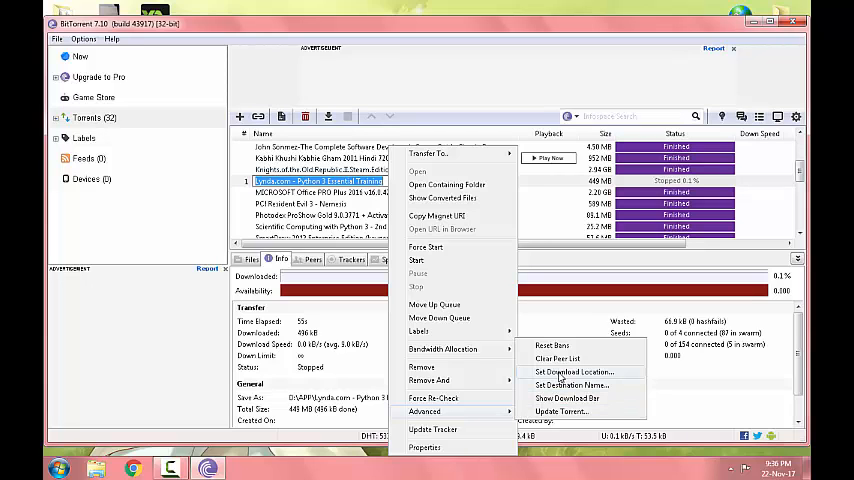
click(562, 372)
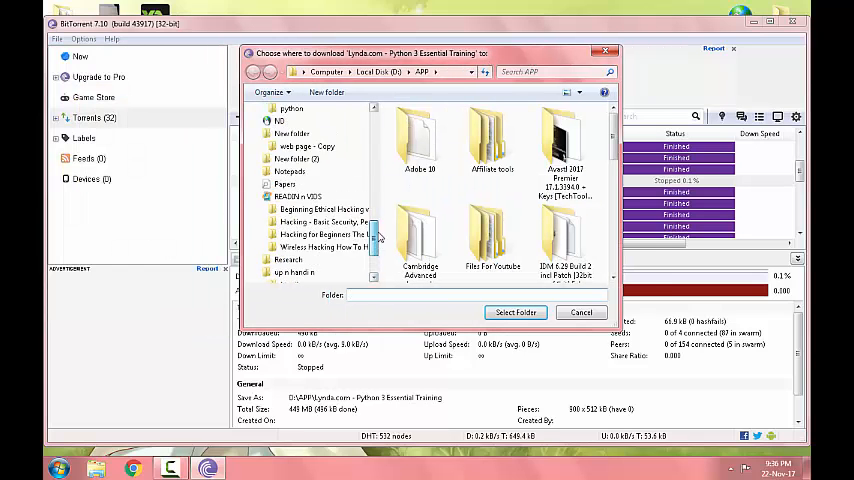
scroll(down, 3)
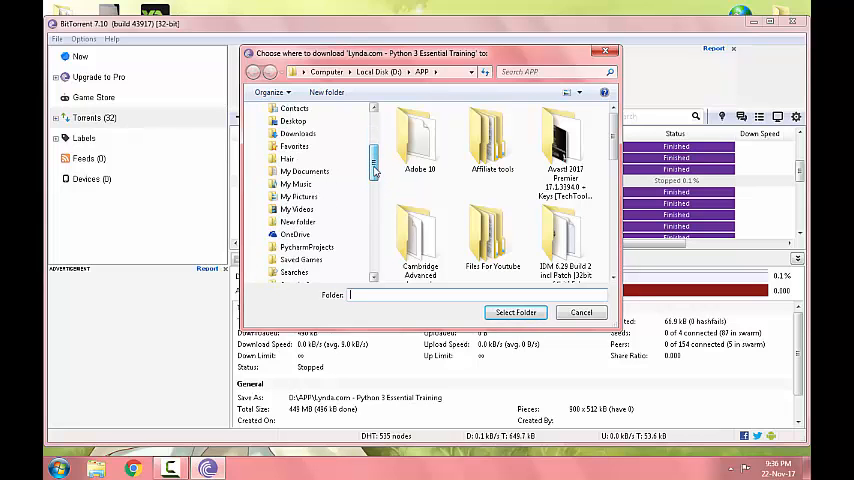
click(296, 172)
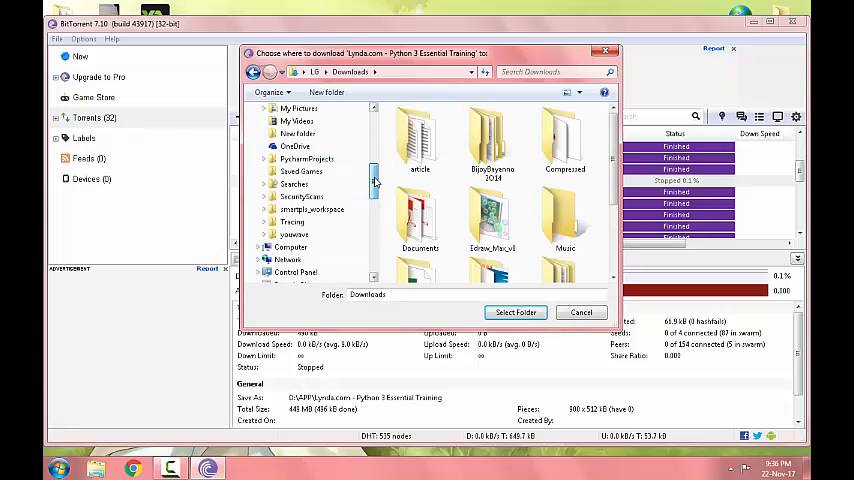
scroll(down, 3)
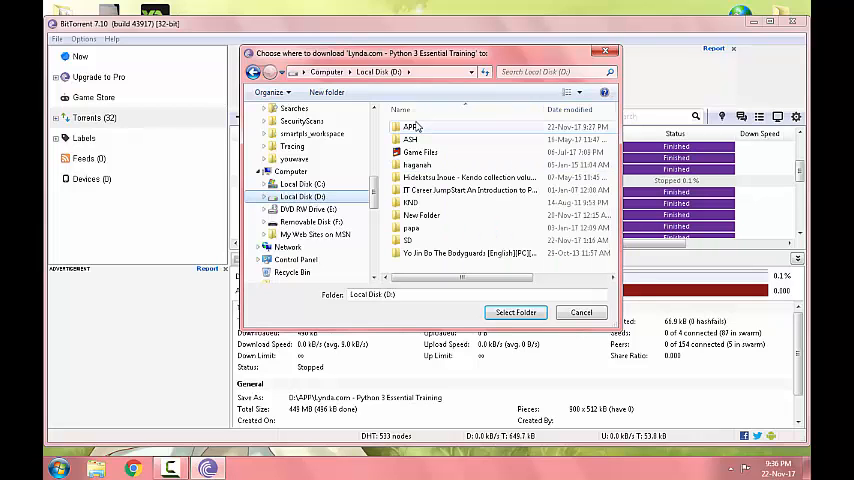
double_click(404, 126)
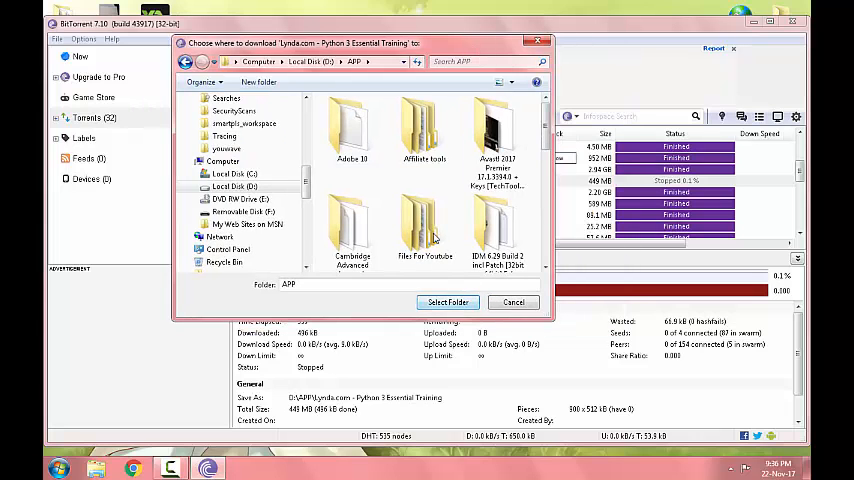
mouse_move(512, 302)
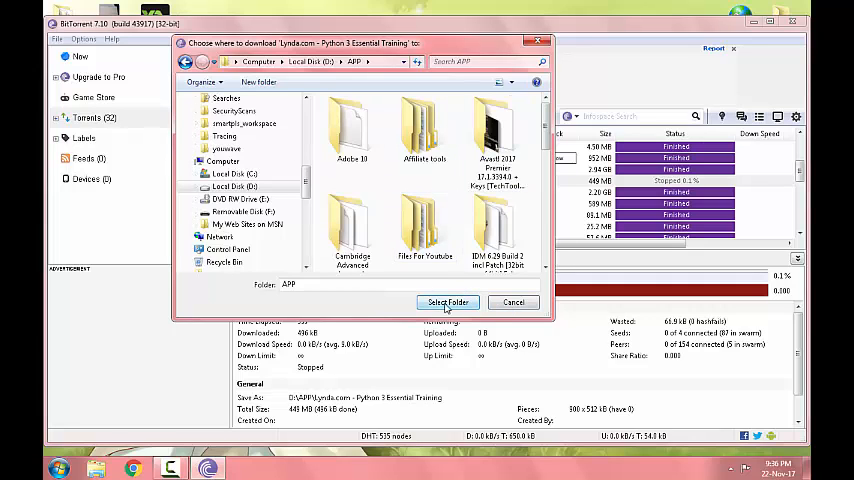
Step: Confirm D:\APP as the download folder and accept overwriting existing files so it resumes downloading
click(448, 302)
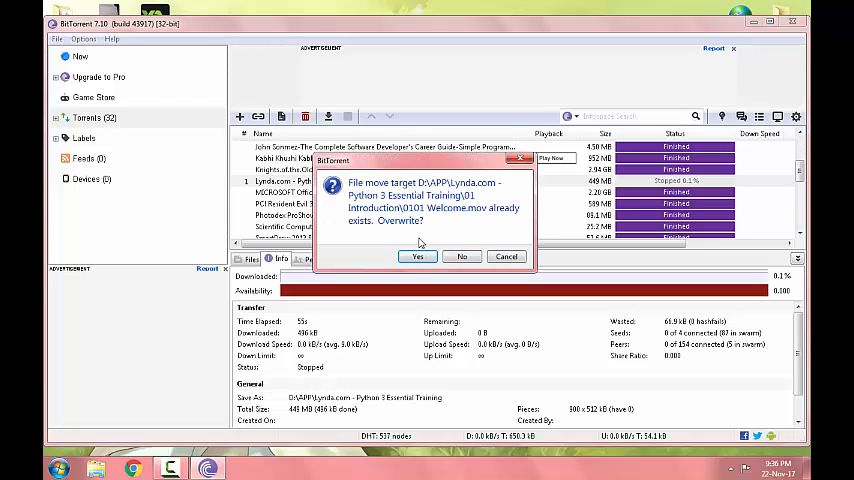
click(416, 256)
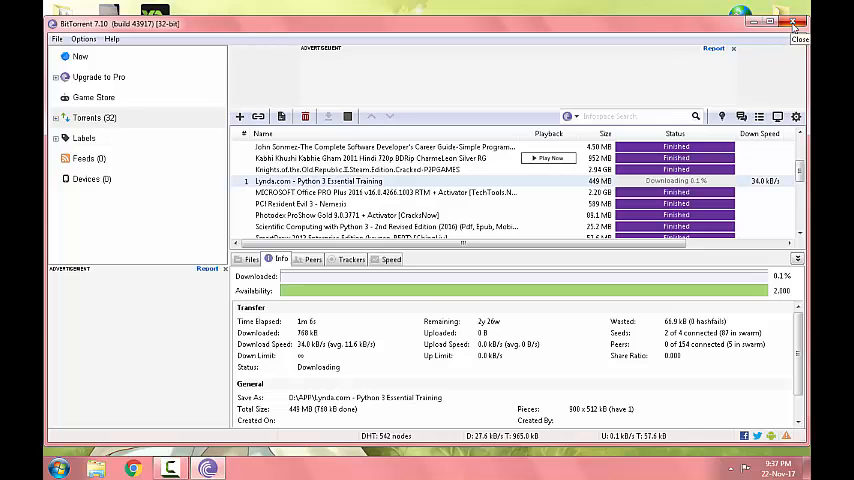
Step: Minimize BitTorrent to return to the Windows desktop
click(780, 20)
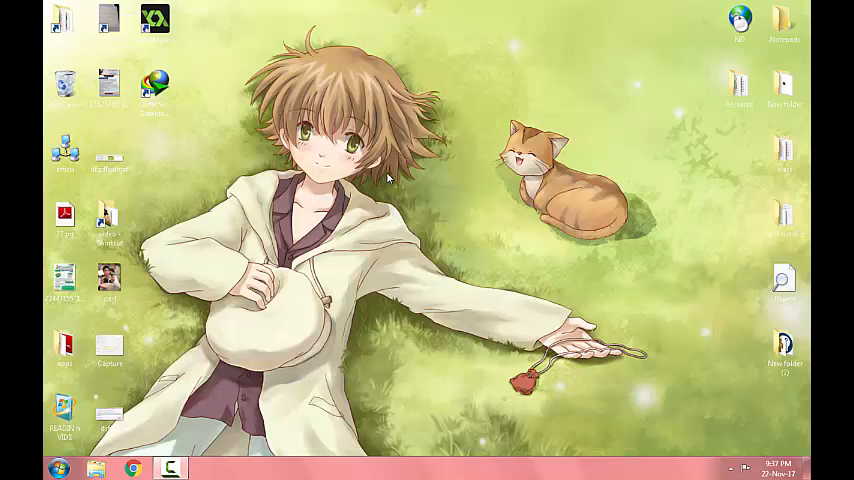
mouse_move(224, 370)
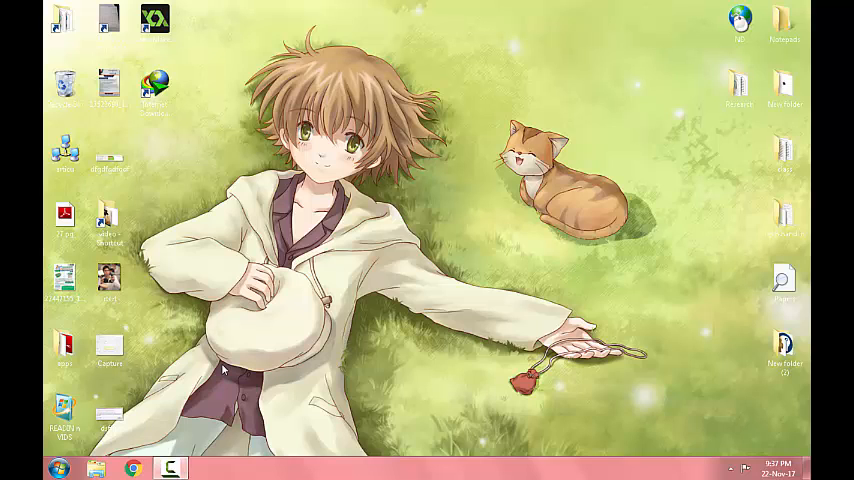